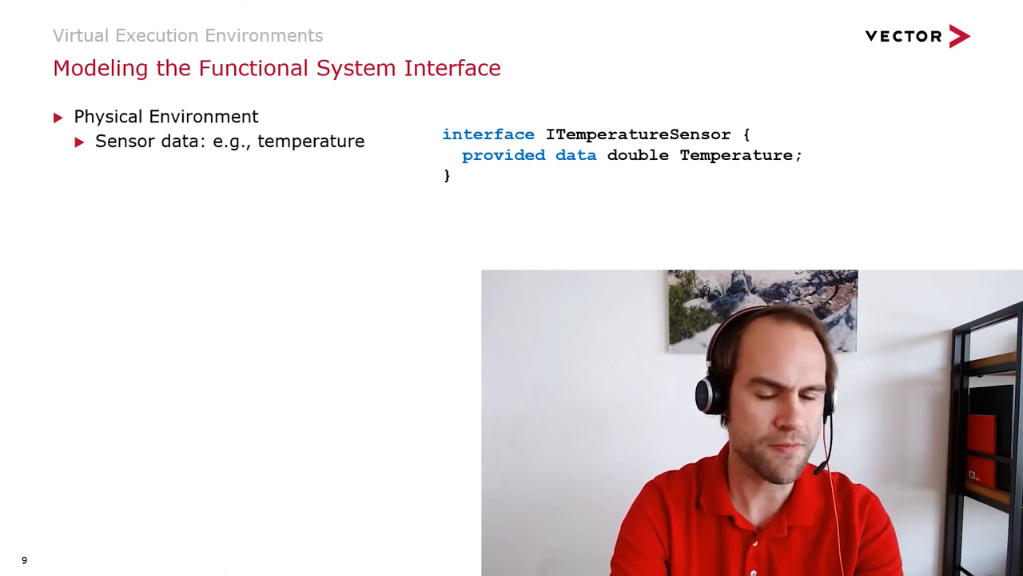
Reveal the ISwitchActuator actuator commands example, then the Software System Environment bullets
key(right)
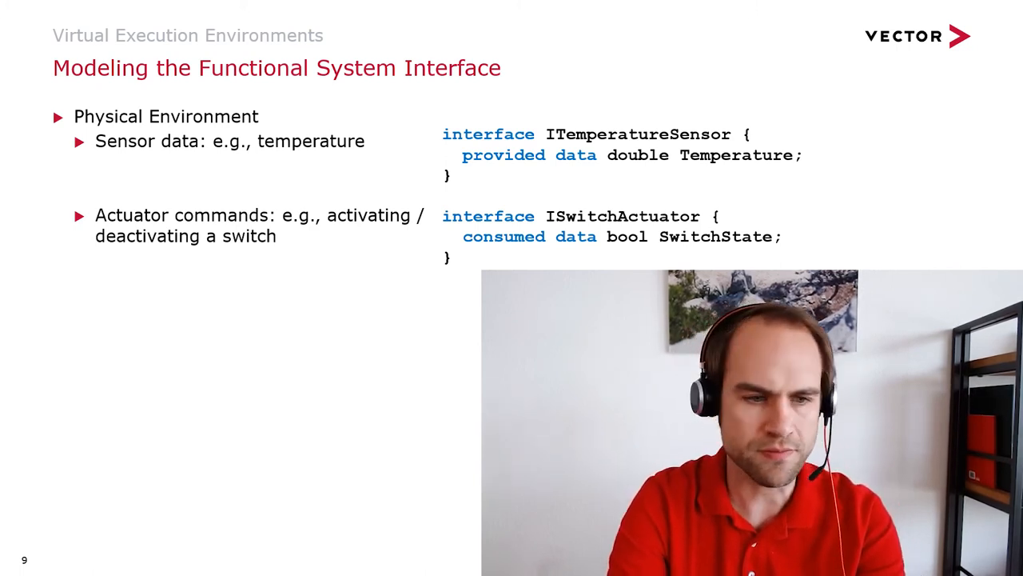
key(right)
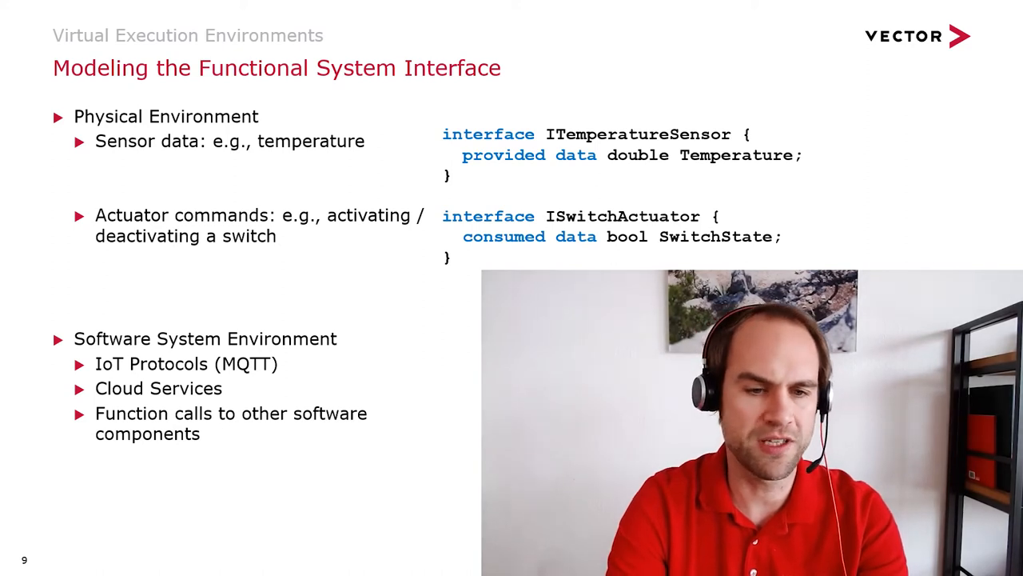
Advance past slide 9 to the SIL Adapter Integration part 1 slide with its vCDL example
key(right)
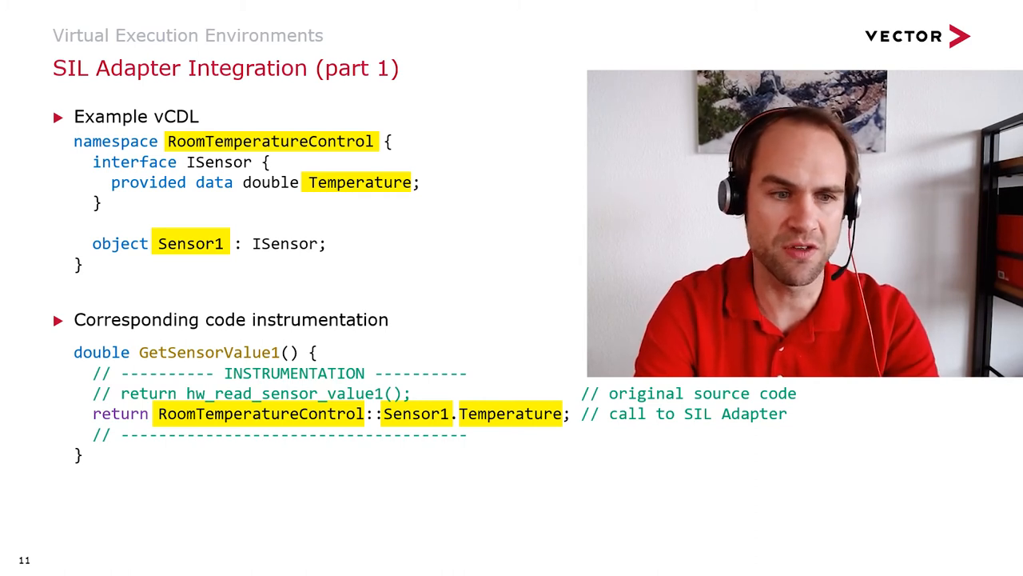
Advance to slide 12 showing the Heating object declared as IHeating with the State enum
key(right)
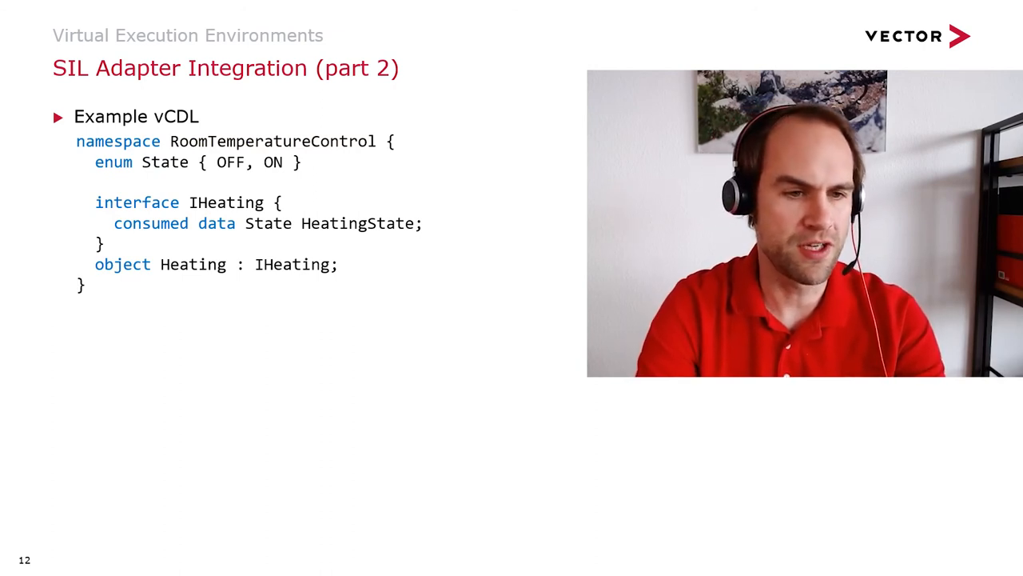